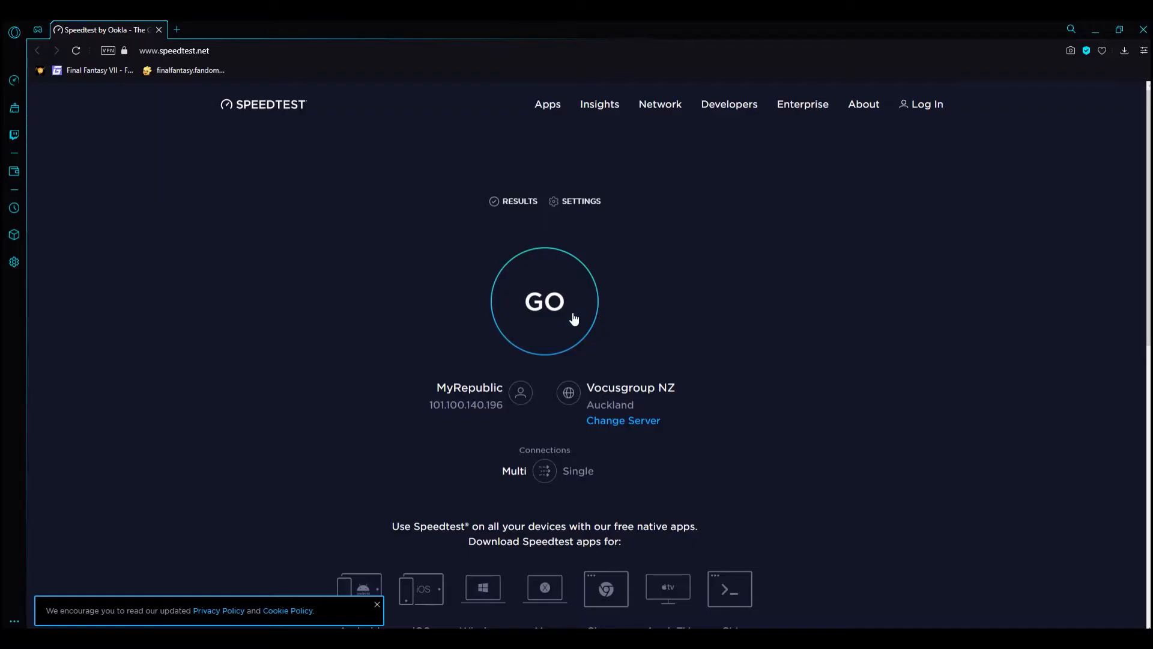
Start an internet connection speed test on speedtest.net.
{"action": "left_click", "coordinate": [544, 300]}
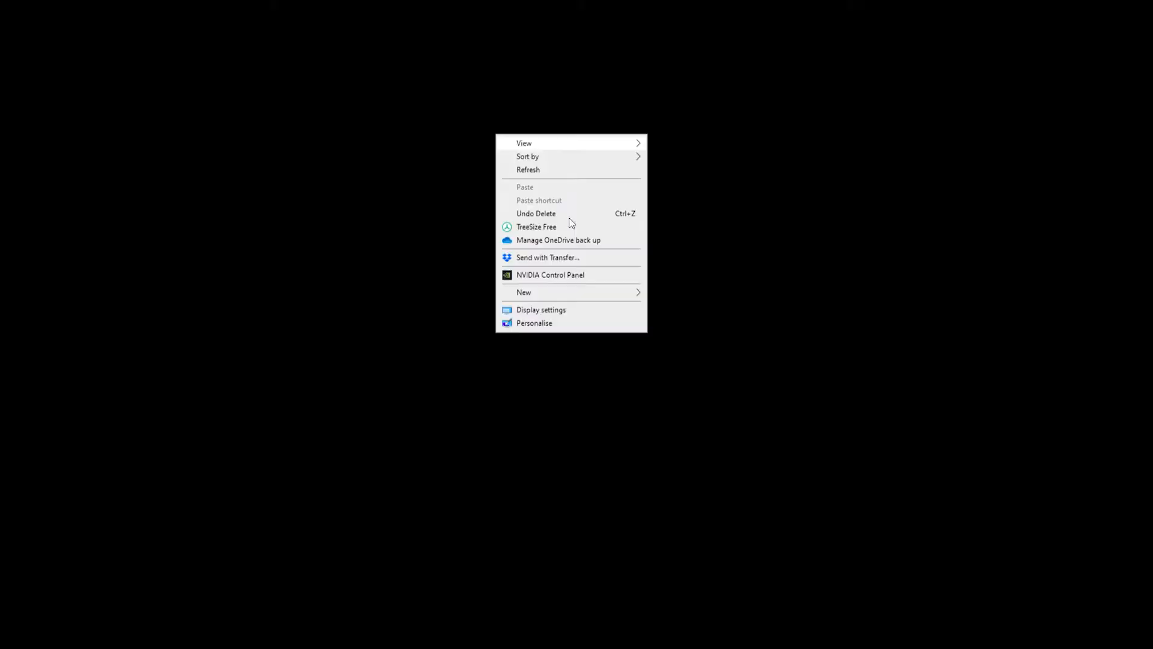
Open Windows Display settings and identify each of the three monitors.
{"action": "left_click", "coordinate": [541, 309]}
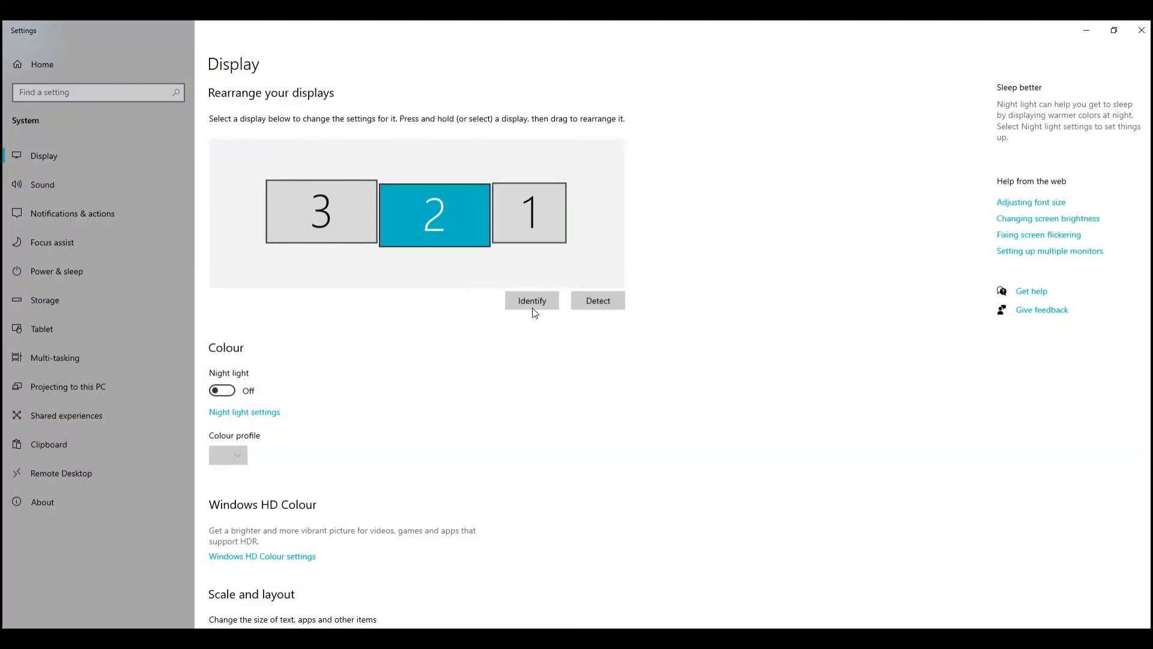
{"action": "left_click", "coordinate": [531, 300]}
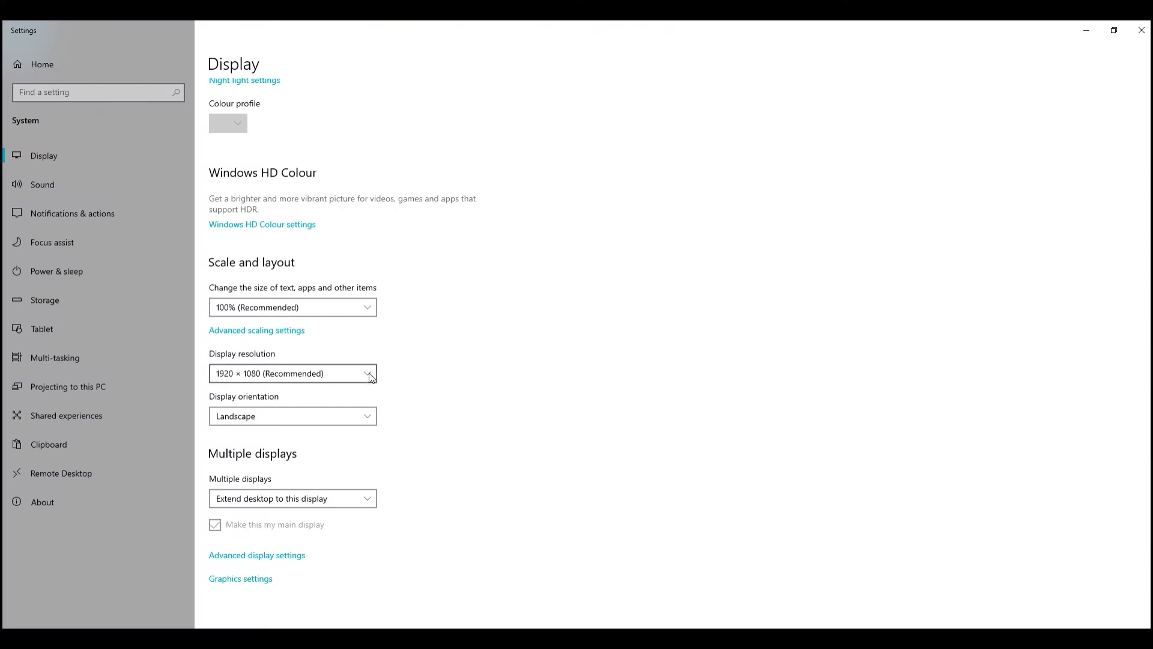
{"action": "mouse_move", "coordinate": [511, 369]}
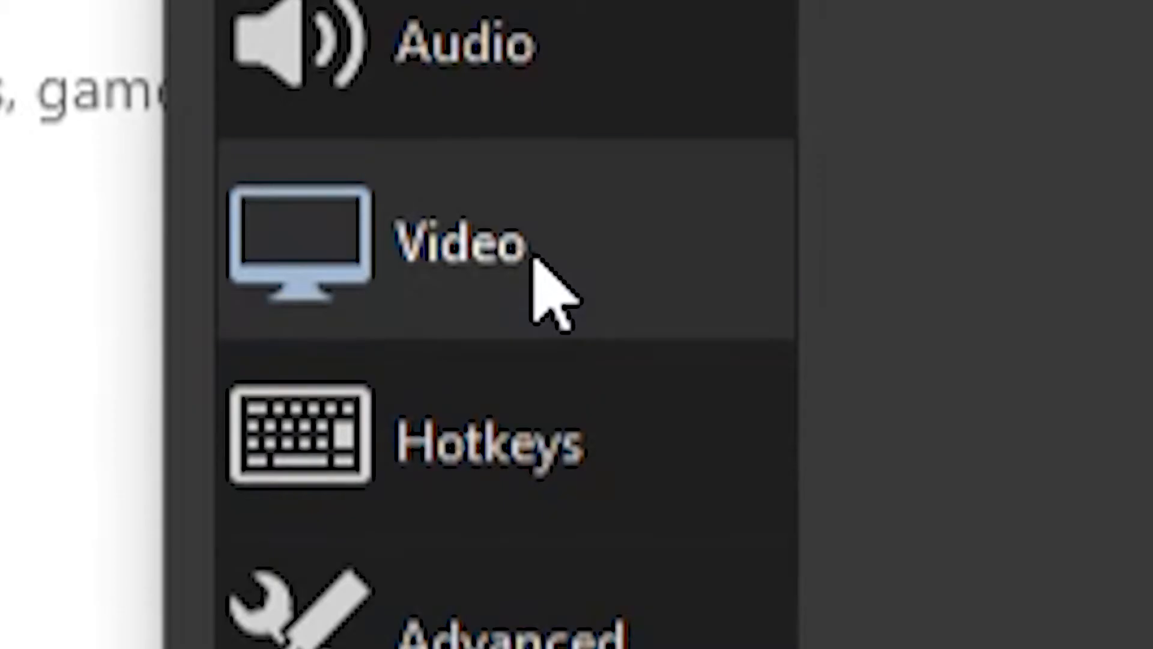
Show OBS video settings: 1920x1080 base, 1280x720 output, 60 FPS.
{"action": "left_click", "coordinate": [459, 243]}
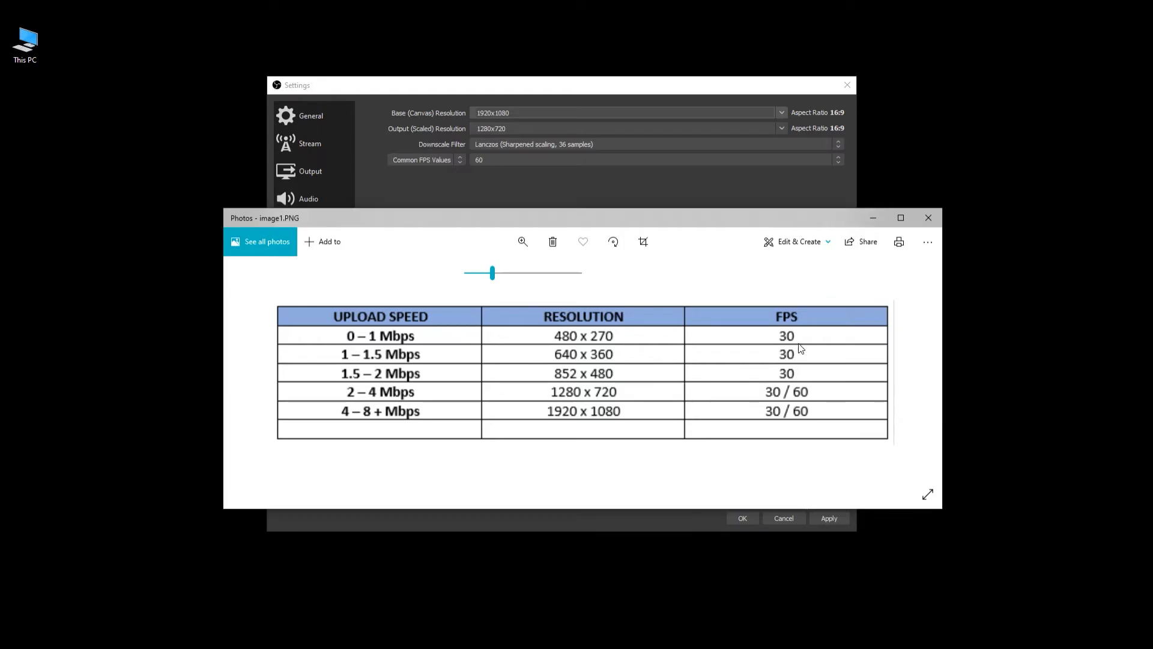
{"action": "mouse_move", "coordinate": [553, 403]}
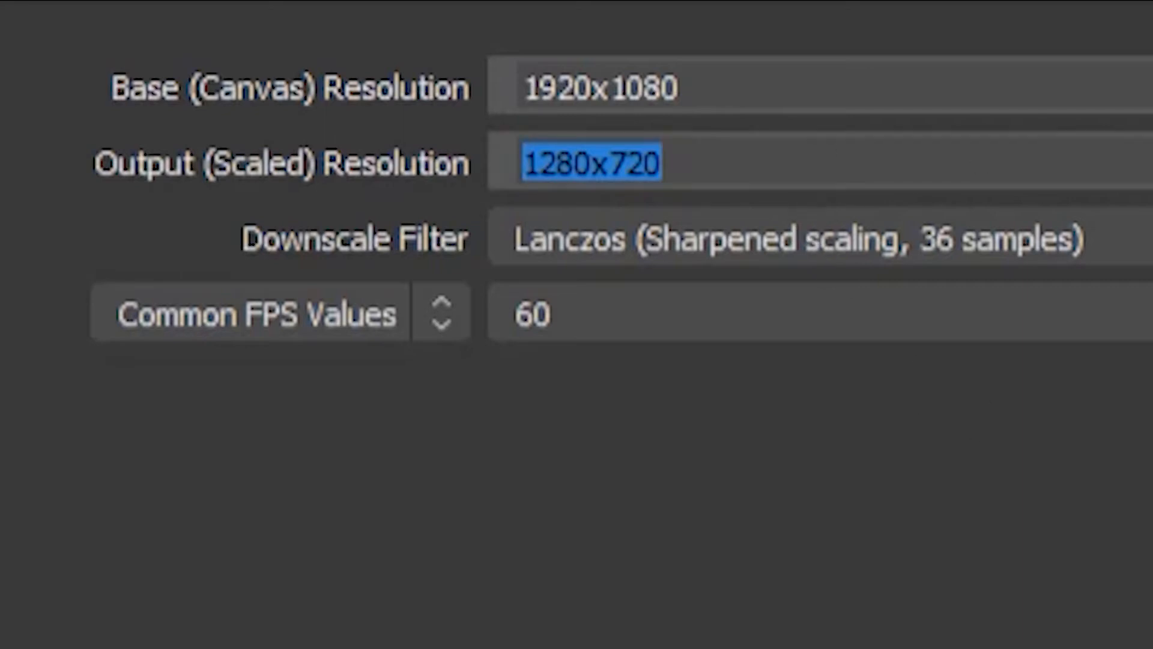
{"action": "mouse_move", "coordinate": [1067, 537]}
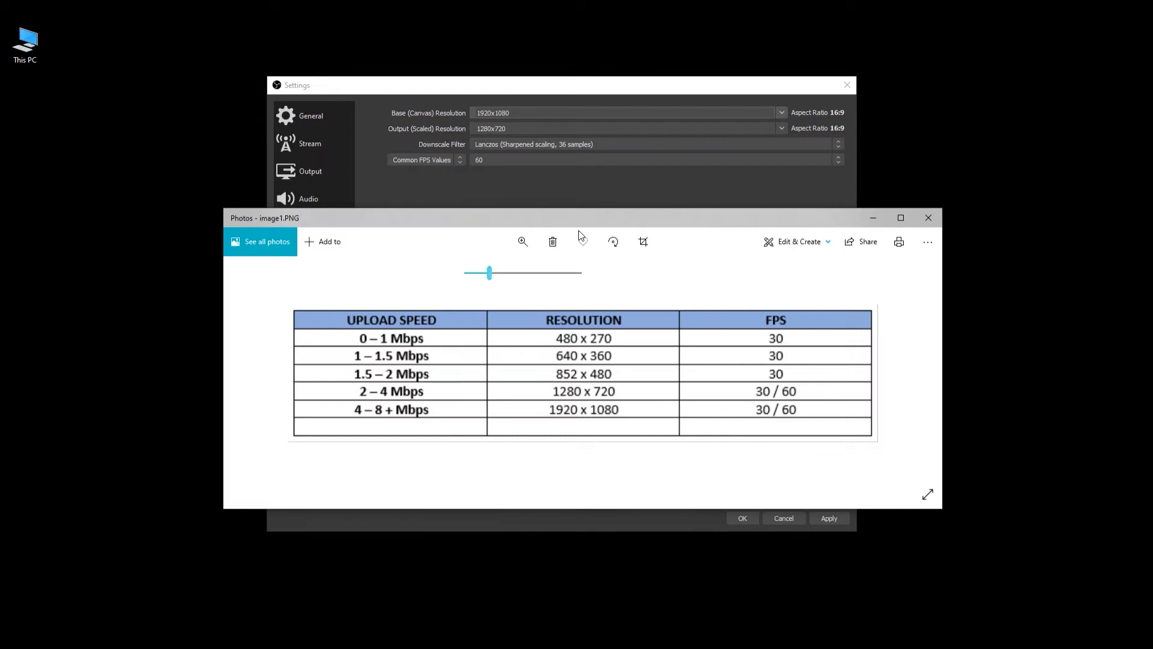
{"action": "mouse_move", "coordinate": [382, 423]}
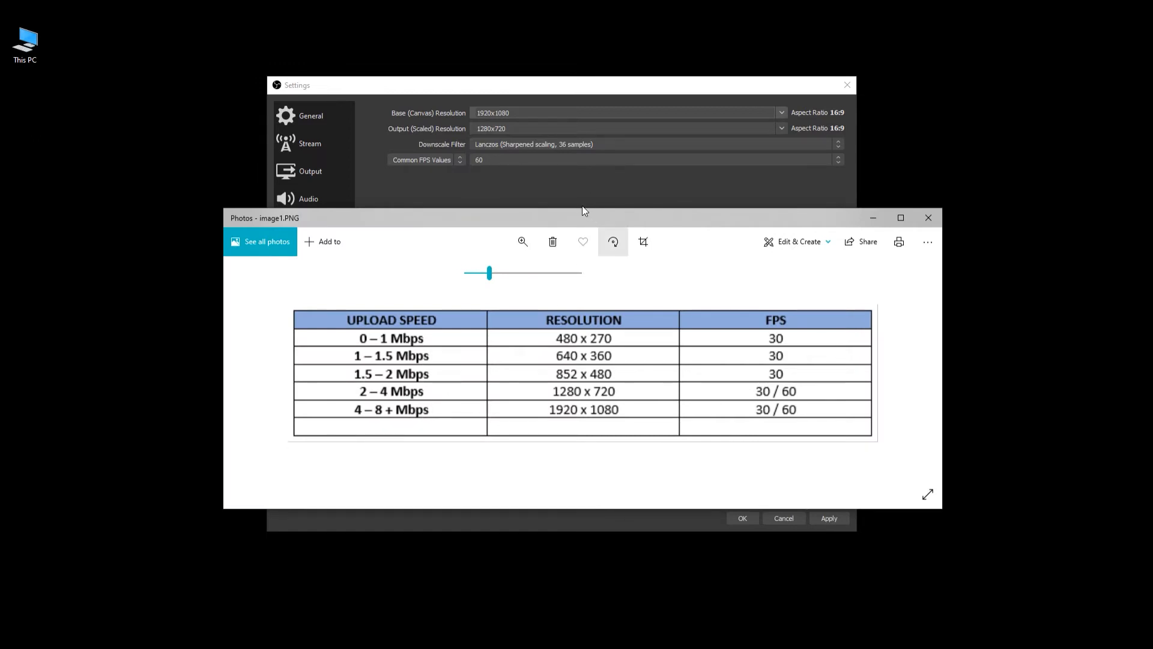
Set a 4500 Kbps bitrate and hardware NVENC encoder, without enforcing service bitrate limits.
{"action": "left_click", "coordinate": [311, 170]}
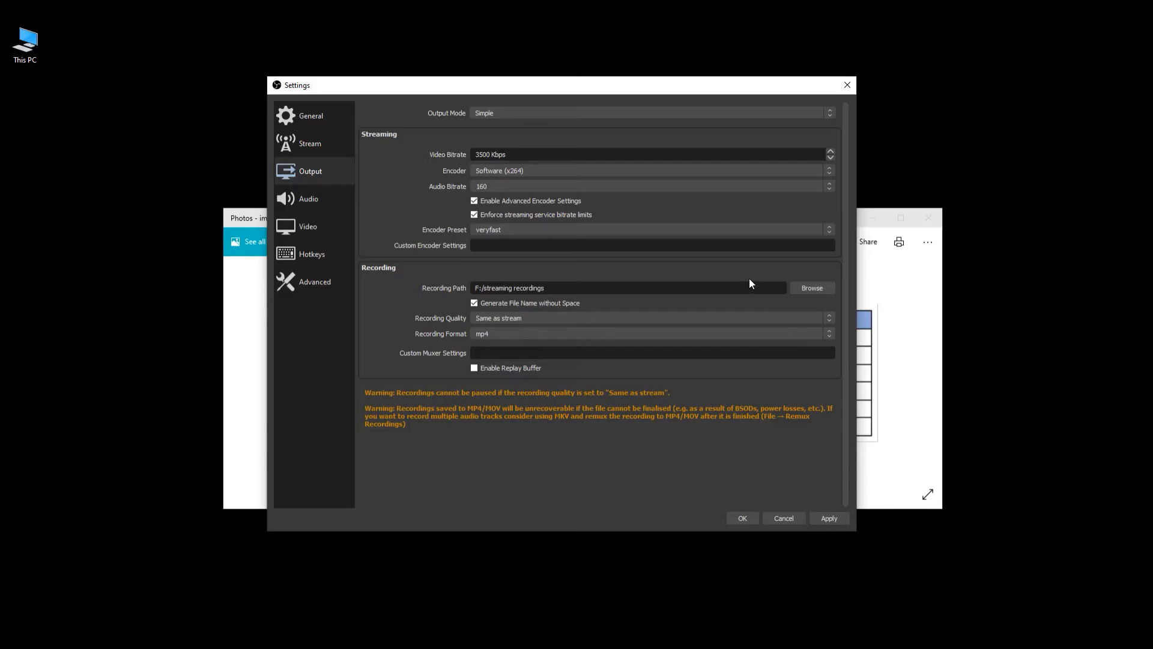
{"action": "mouse_move", "coordinate": [258, 620]}
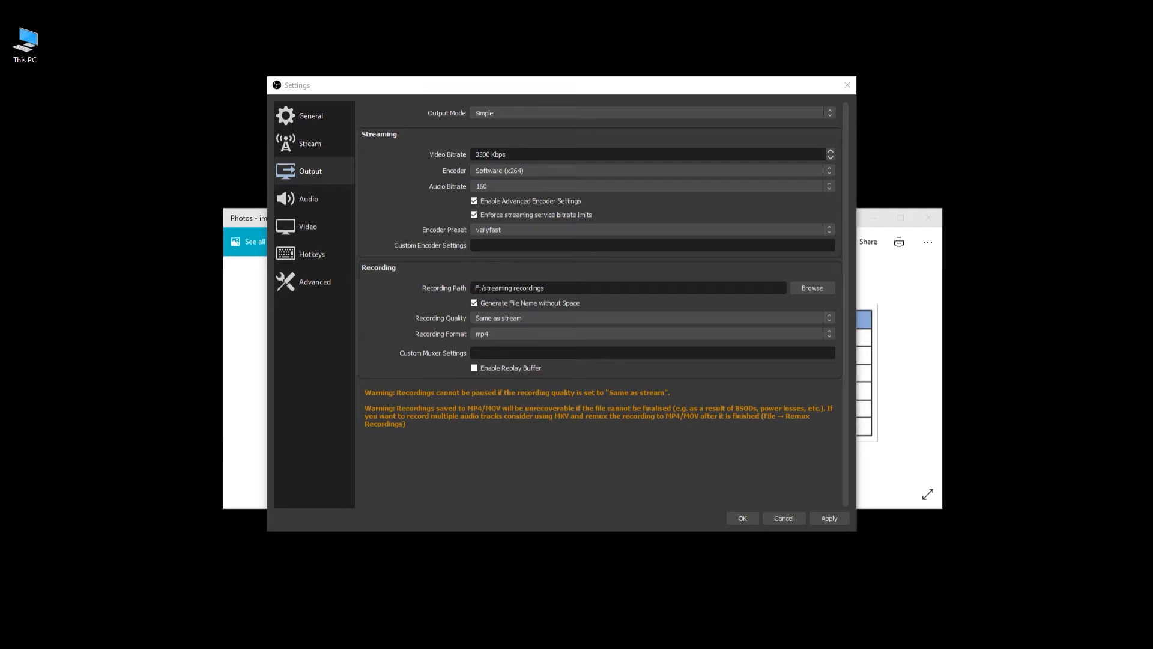
{"action": "triple_click", "coordinate": [490, 155]}
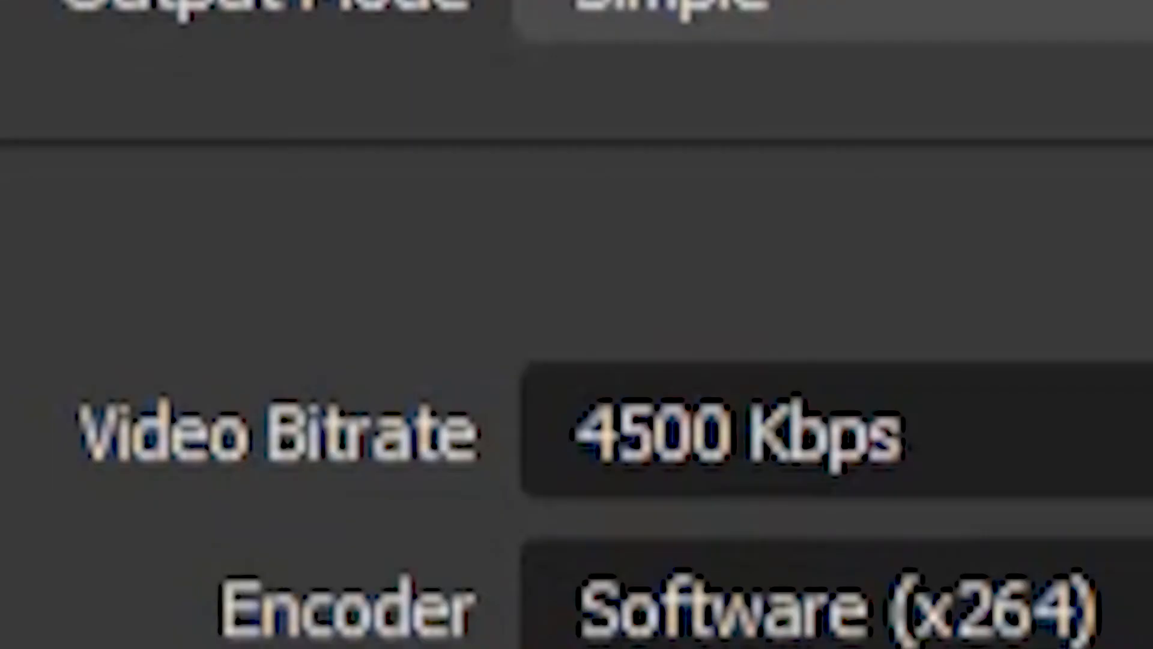
{"action": "scroll", "scroll_direction": "down", "scroll_amount": 3}
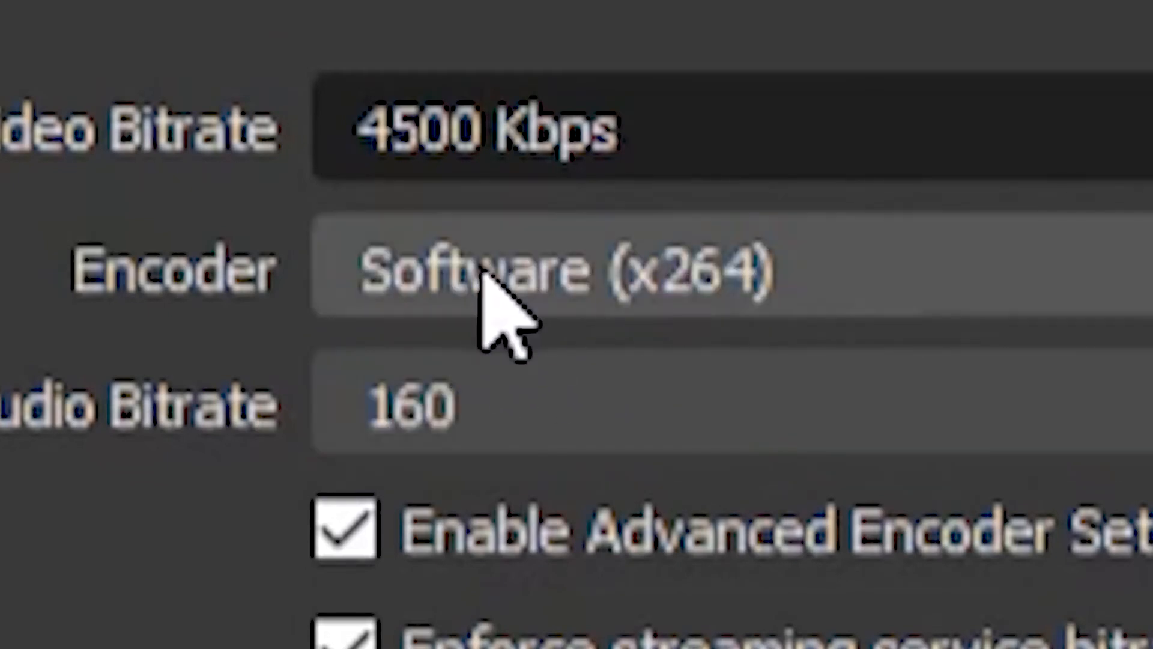
{"action": "left_click", "coordinate": [514, 272]}
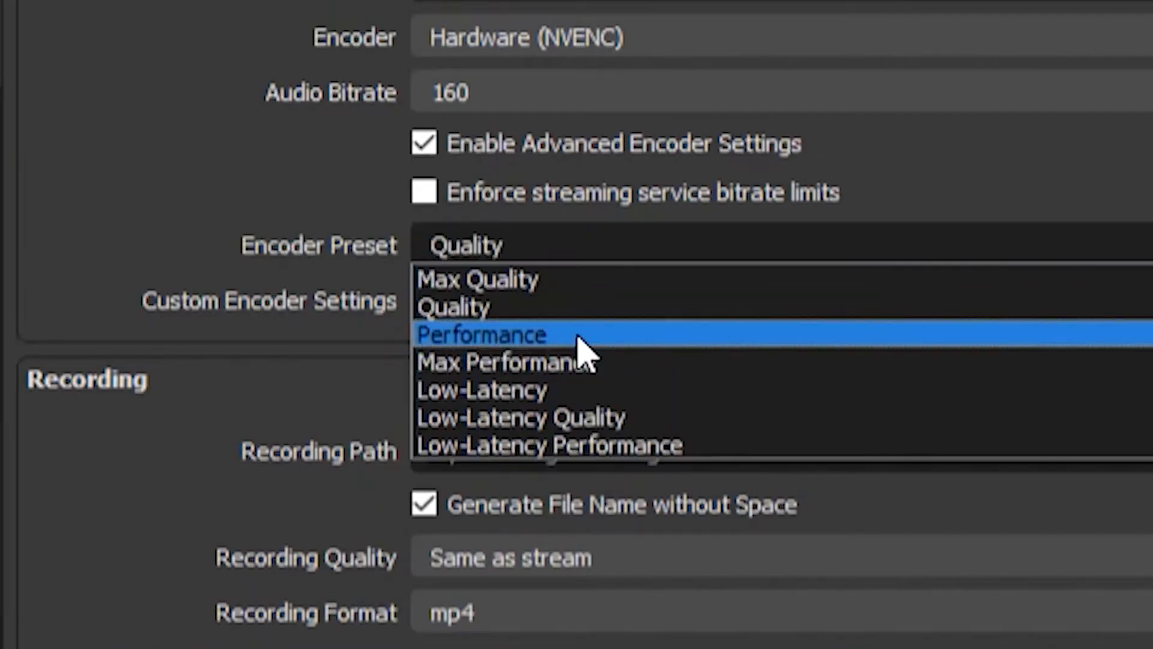
{"action": "mouse_move", "coordinate": [867, 287]}
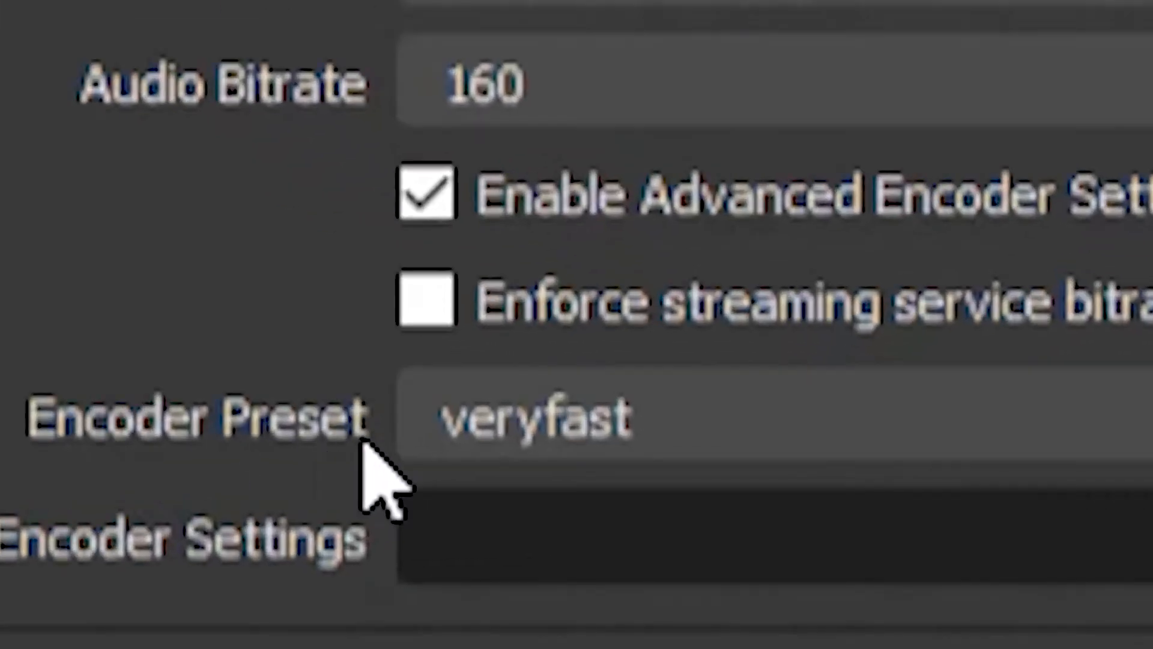
{"action": "left_click", "coordinate": [537, 416]}
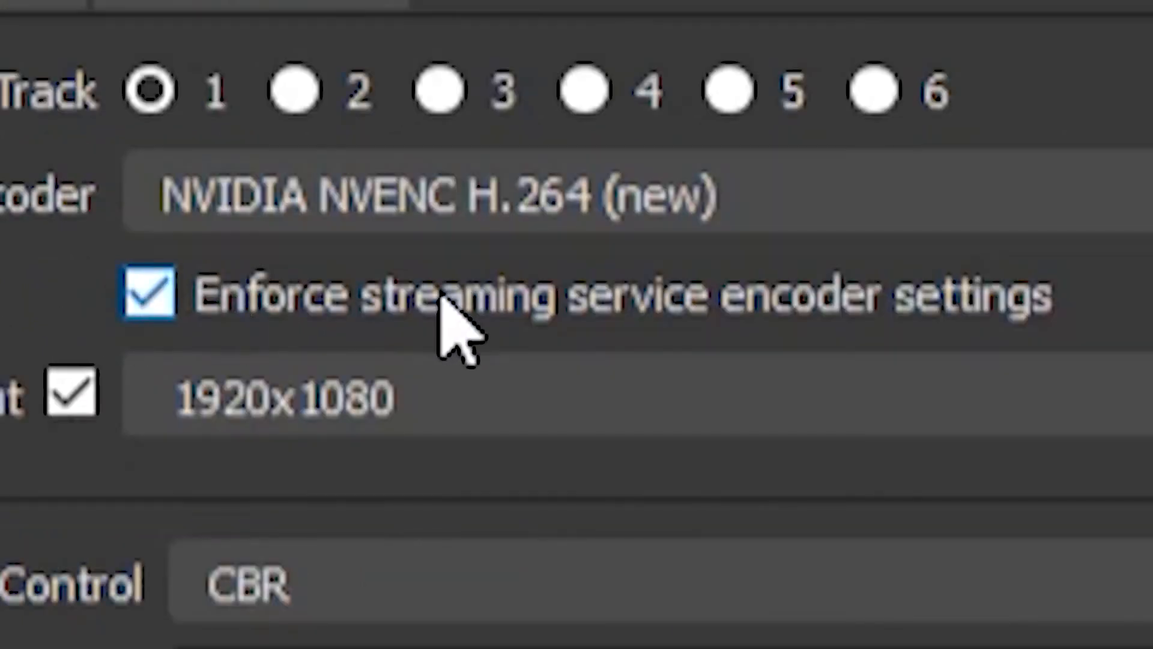
{"action": "mouse_move", "coordinate": [1117, 364]}
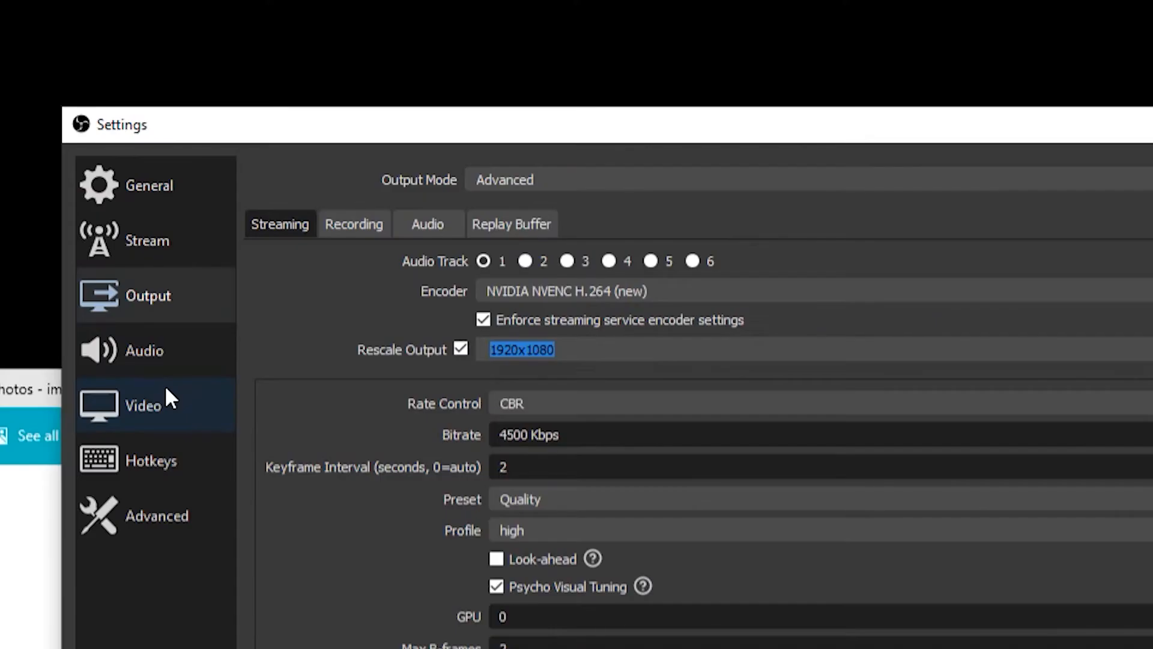
Switch streaming to x264 at 2500 Kbps and choose a CPU usage preset.
{"action": "left_click", "coordinate": [143, 404]}
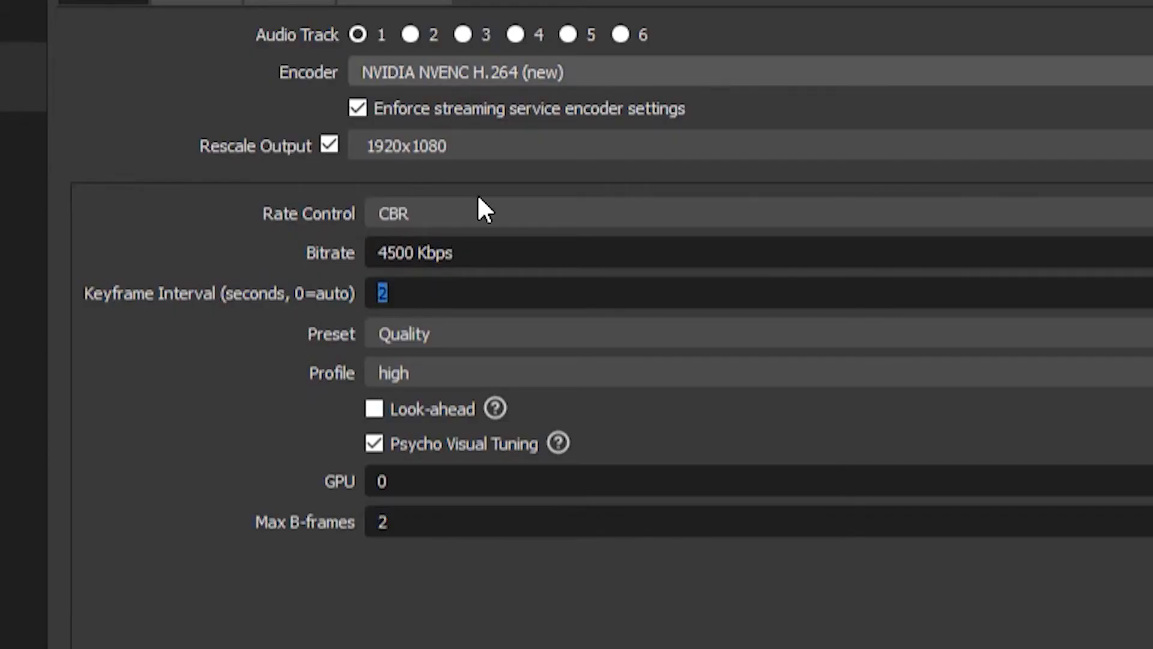
{"action": "left_click", "coordinate": [403, 333]}
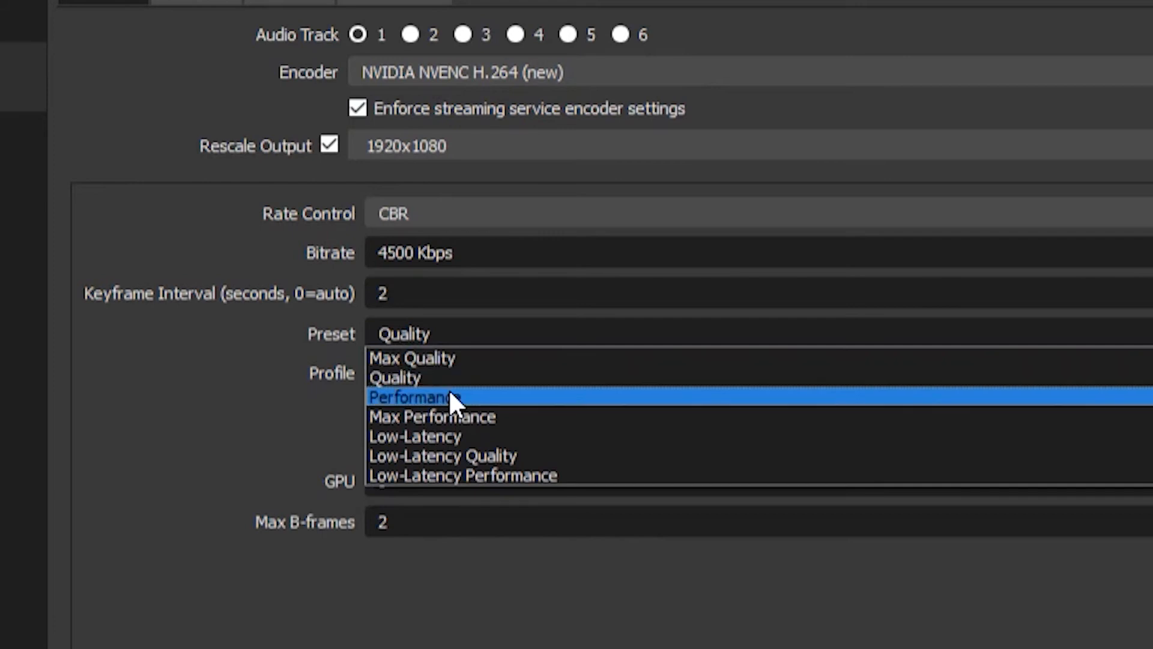
{"action": "mouse_move", "coordinate": [478, 360]}
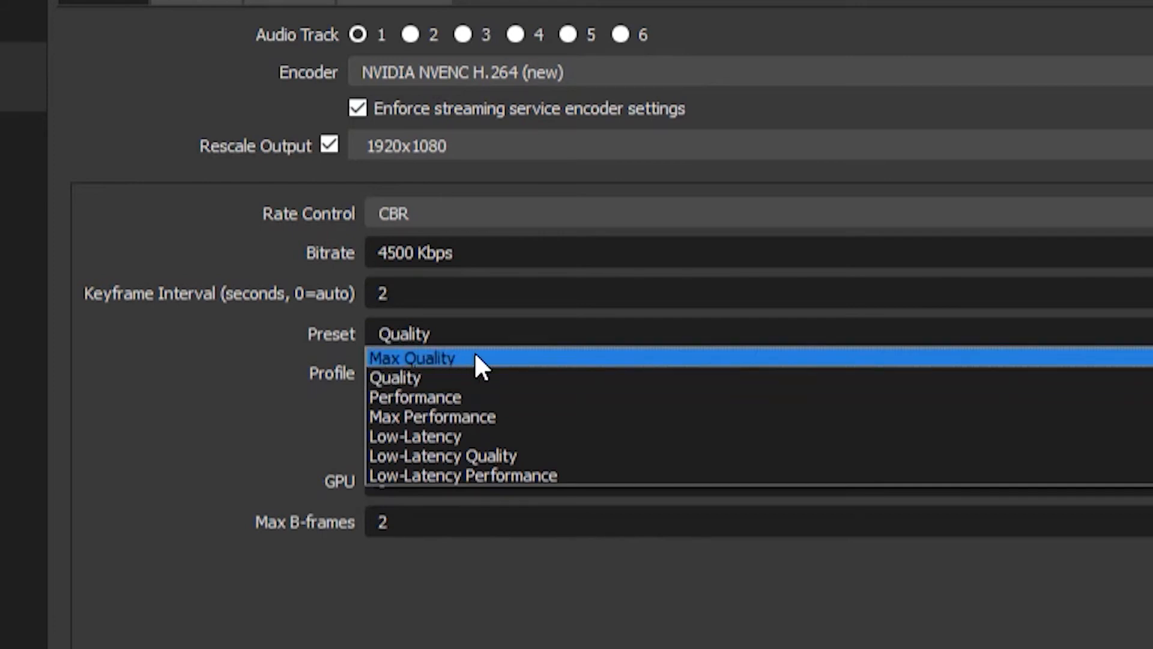
{"action": "left_click", "coordinate": [394, 373]}
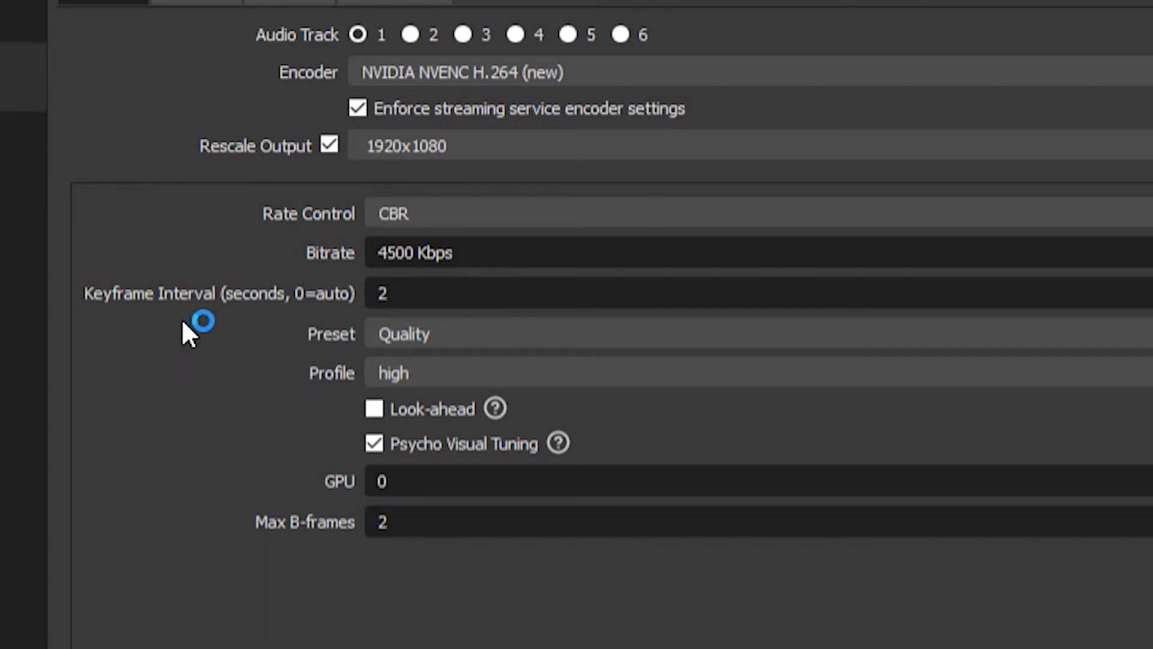
{"action": "mouse_move", "coordinate": [445, 577]}
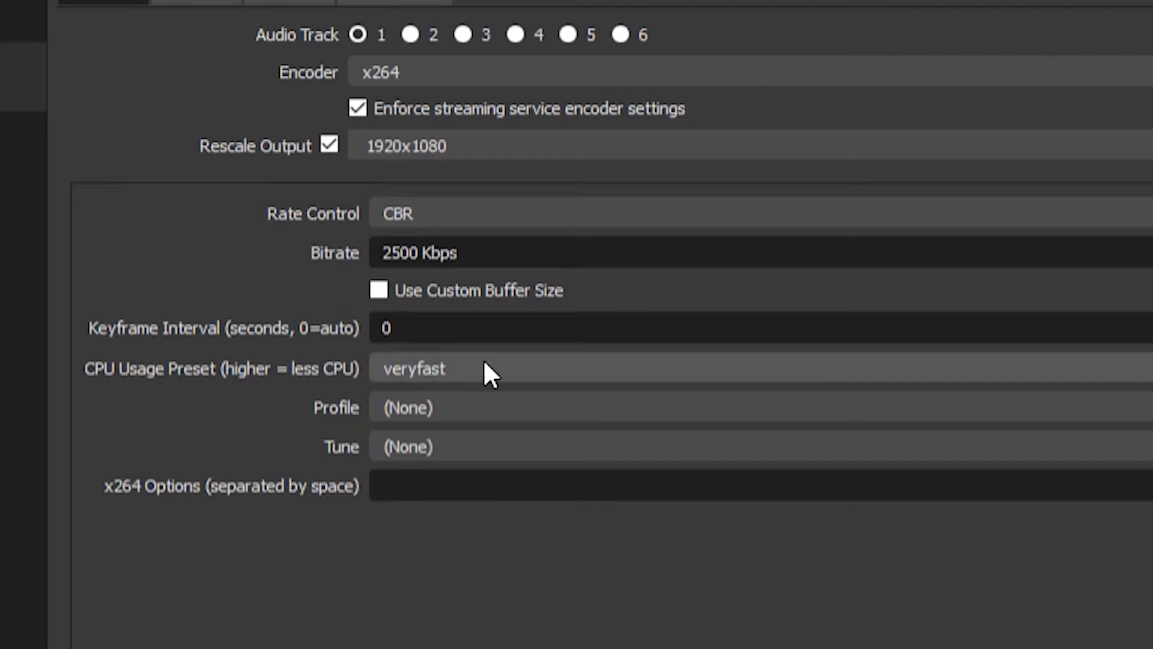
{"action": "left_click", "coordinate": [413, 368]}
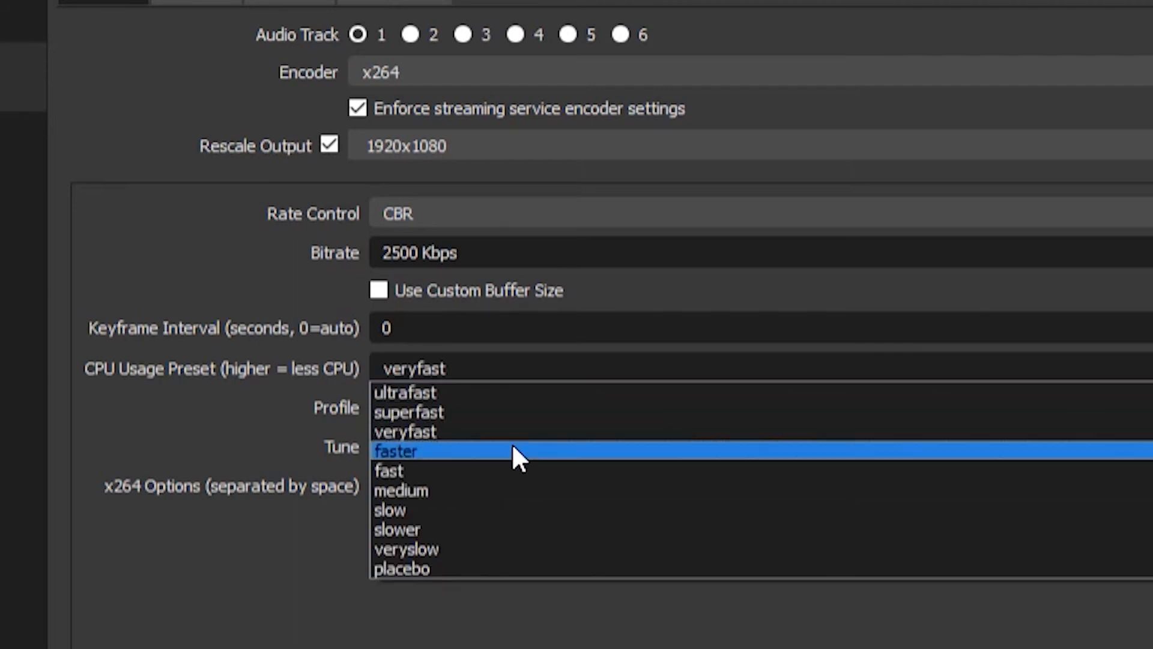
{"action": "left_click", "coordinate": [407, 407]}
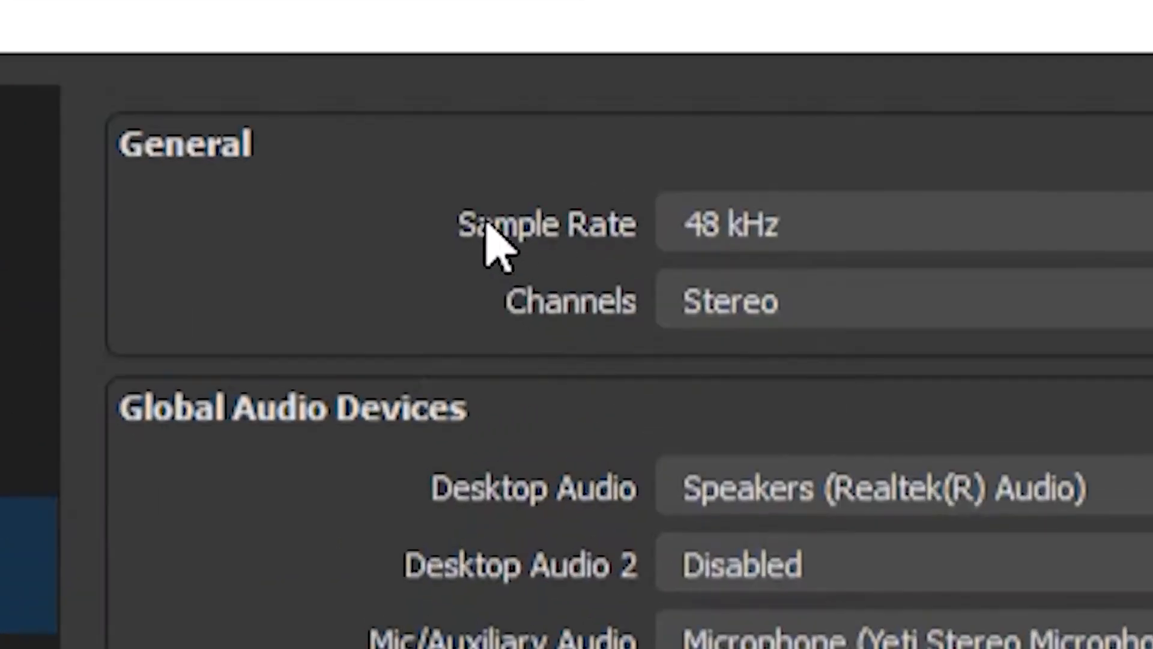
{"action": "scroll", "scroll_direction": "down", "scroll_amount": 3}
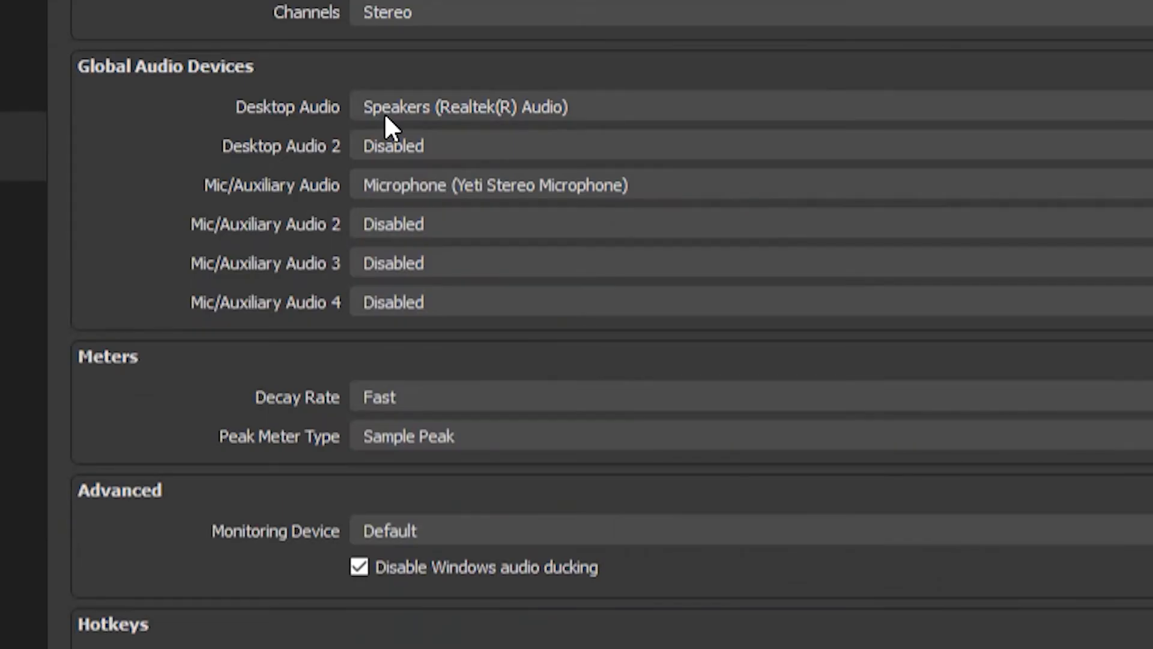
{"action": "left_click", "coordinate": [463, 107]}
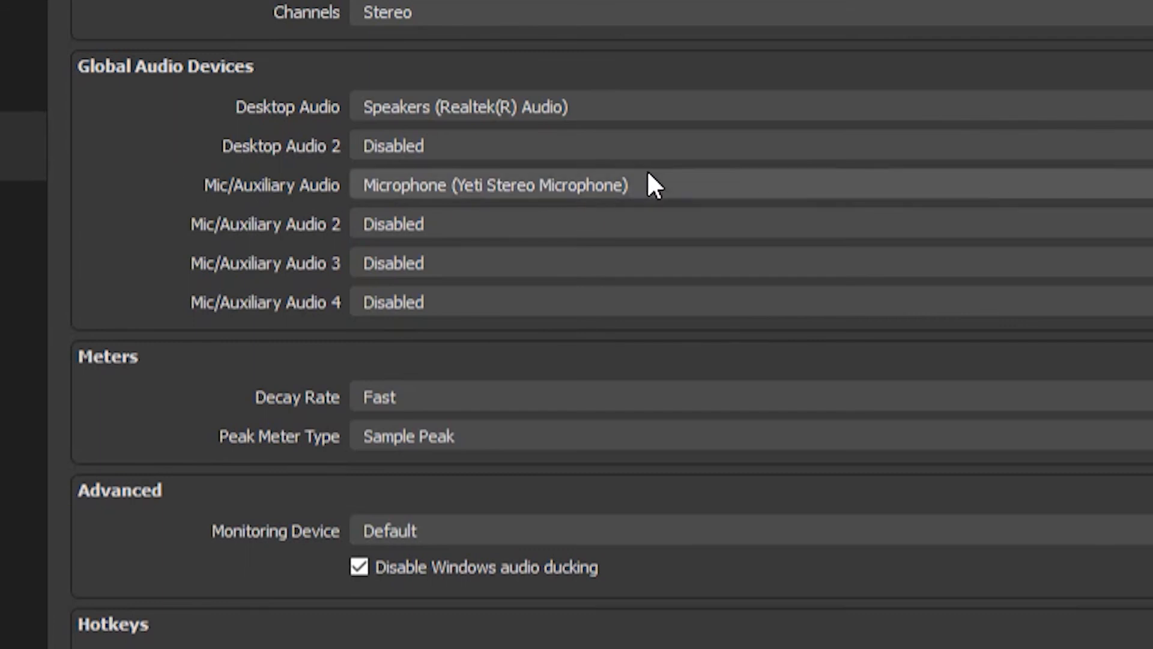
{"action": "left_click", "coordinate": [493, 184]}
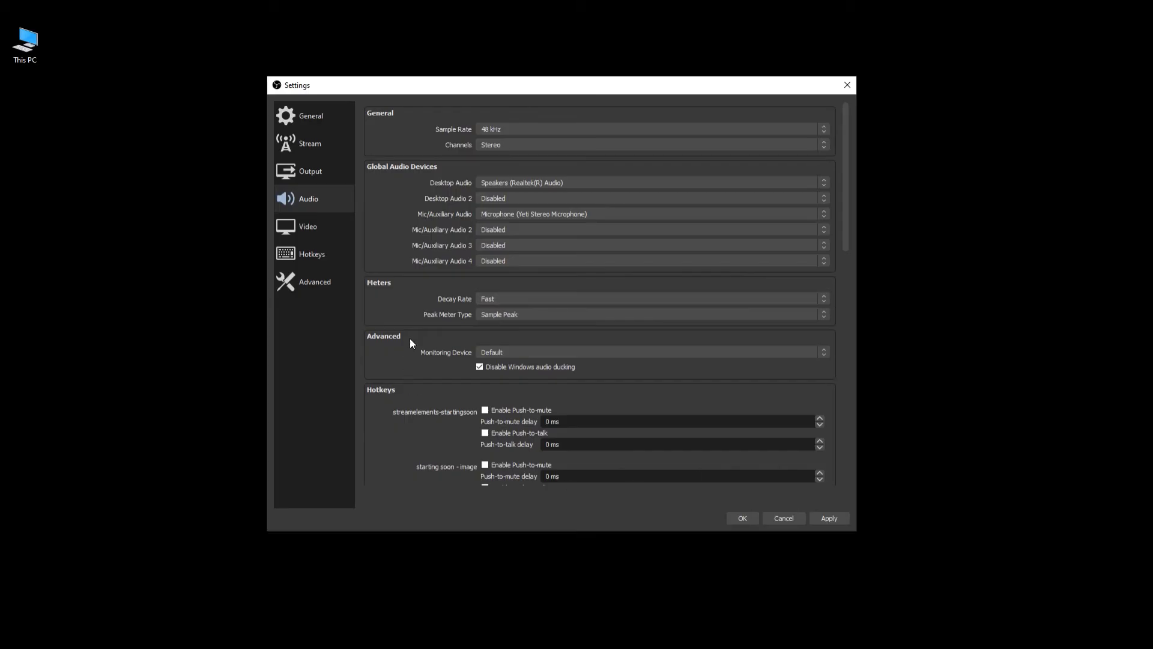
Show the Twitch stream settings, keeping the server on Auto (Recommended).
{"action": "left_click", "coordinate": [309, 142]}
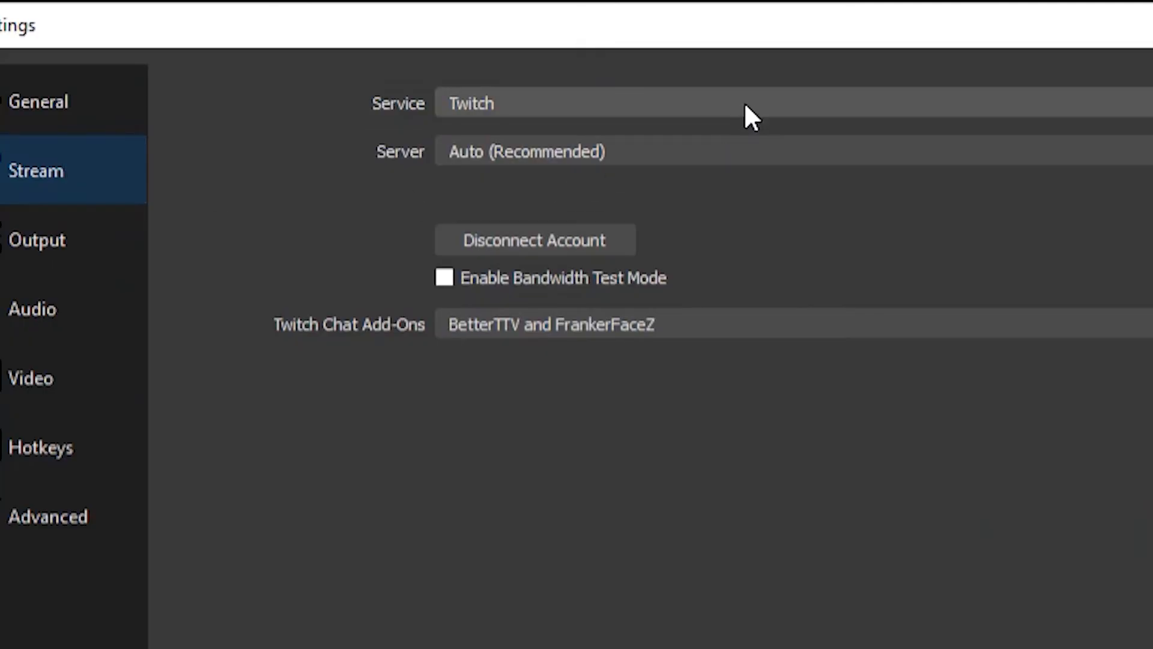
{"action": "mouse_move", "coordinate": [808, 108]}
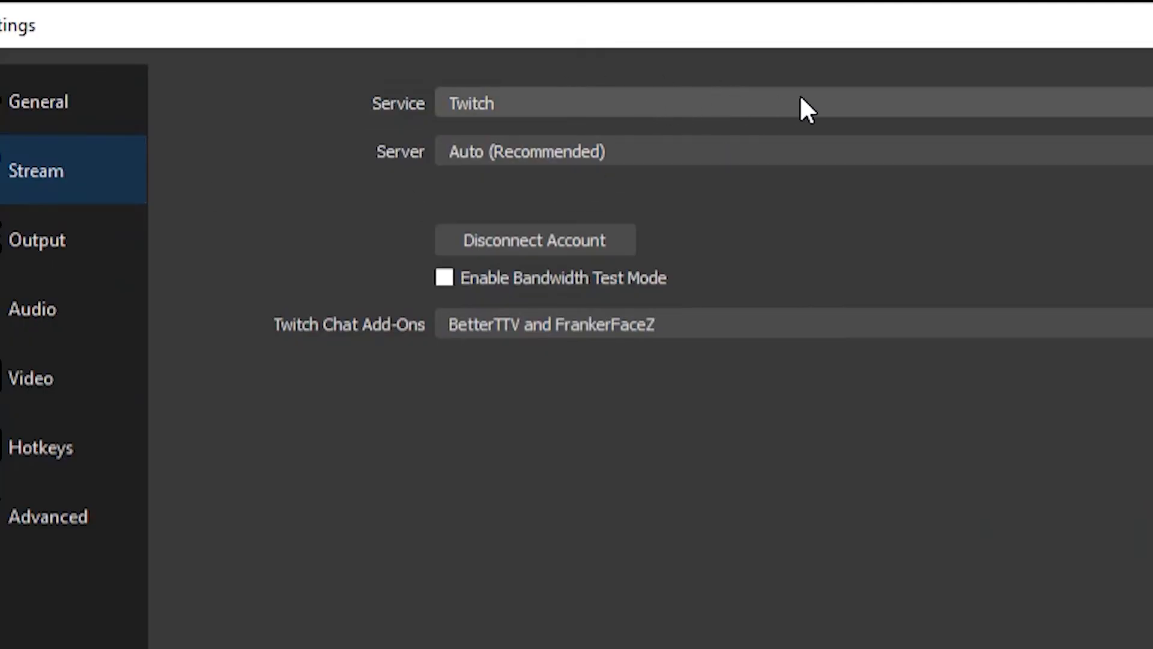
{"action": "mouse_move", "coordinate": [746, 163]}
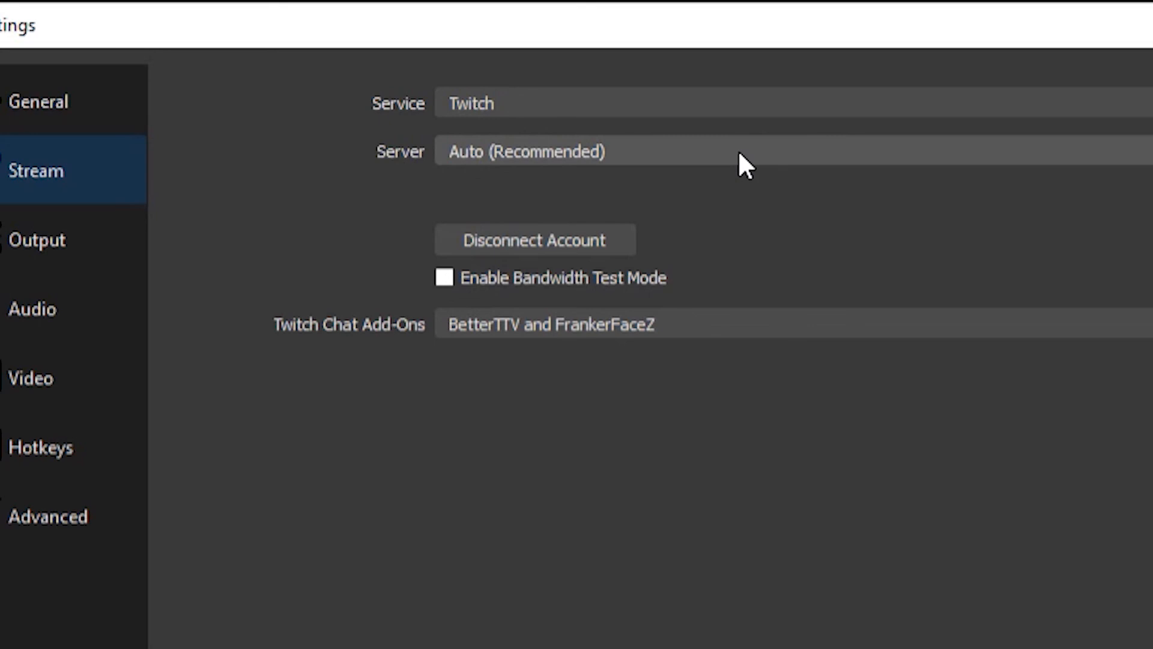
{"action": "left_click", "coordinate": [735, 151]}
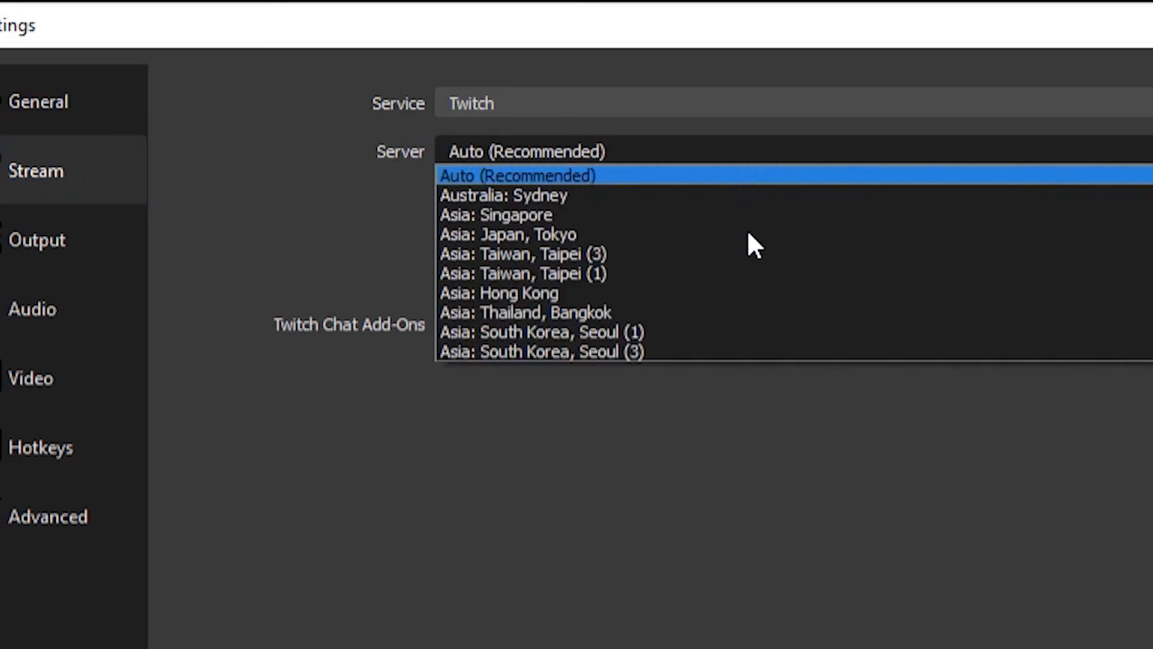
{"action": "left_click", "coordinate": [517, 175]}
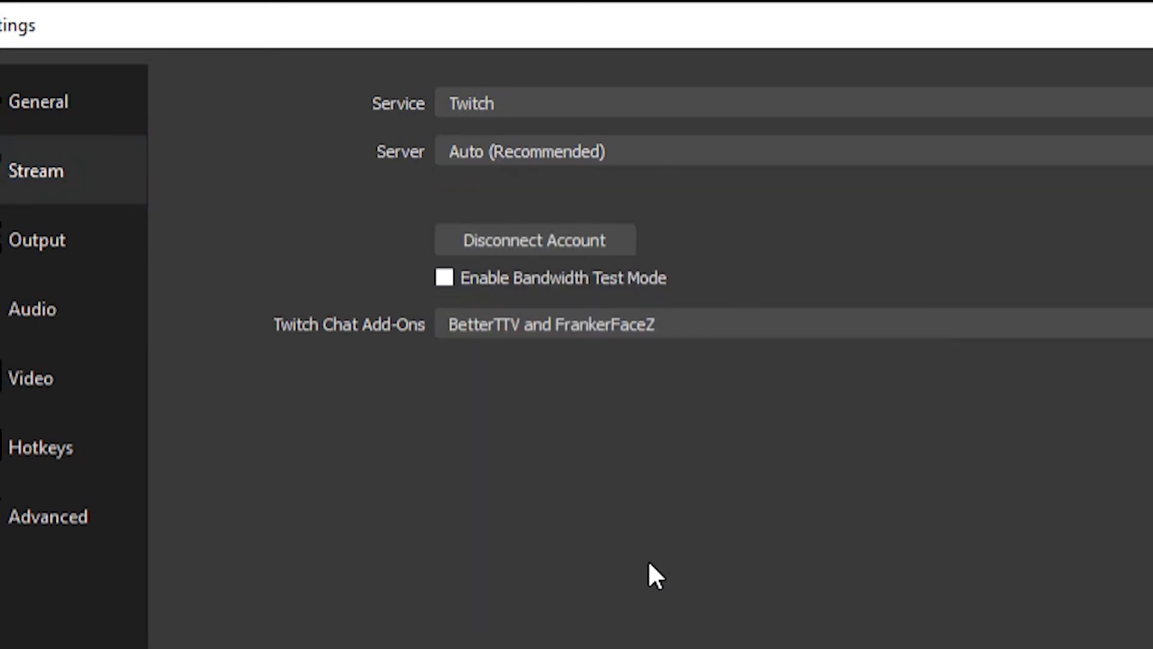
{"action": "mouse_move", "coordinate": [762, 491]}
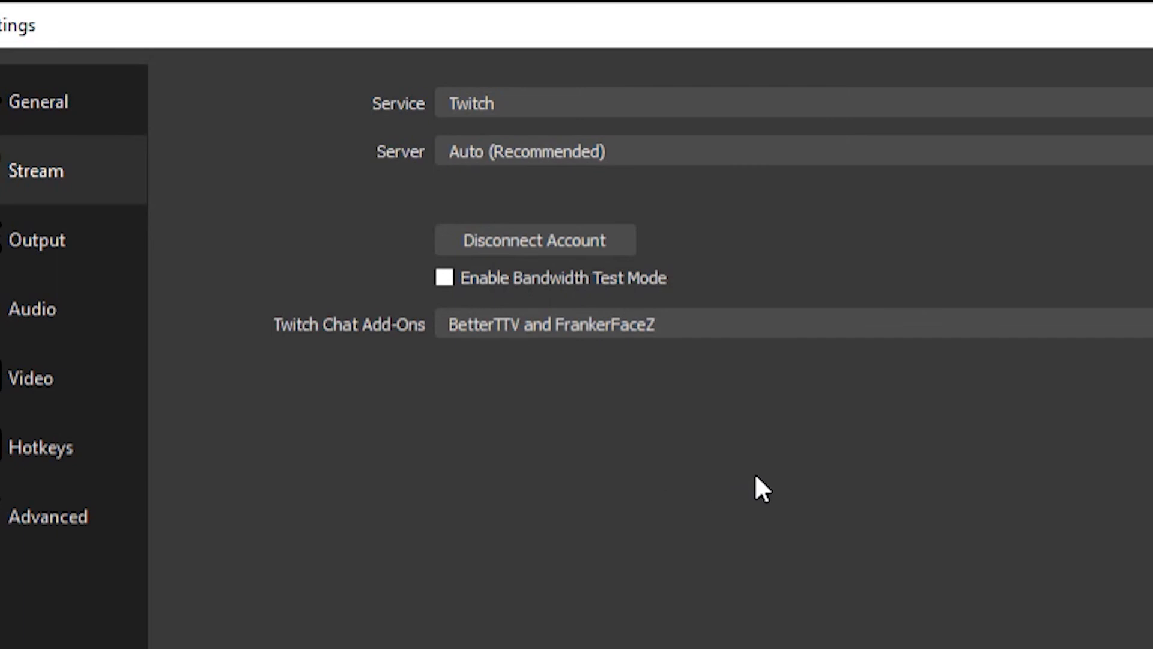
{"action": "mouse_move", "coordinate": [614, 206]}
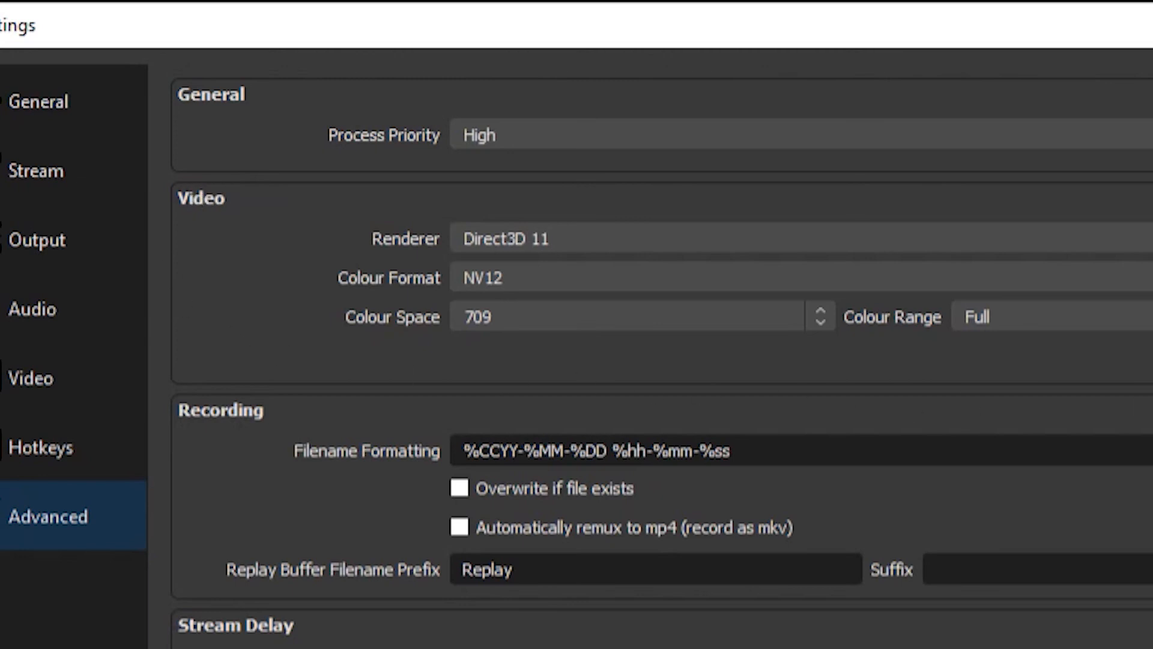
{"action": "mouse_move", "coordinate": [738, 193]}
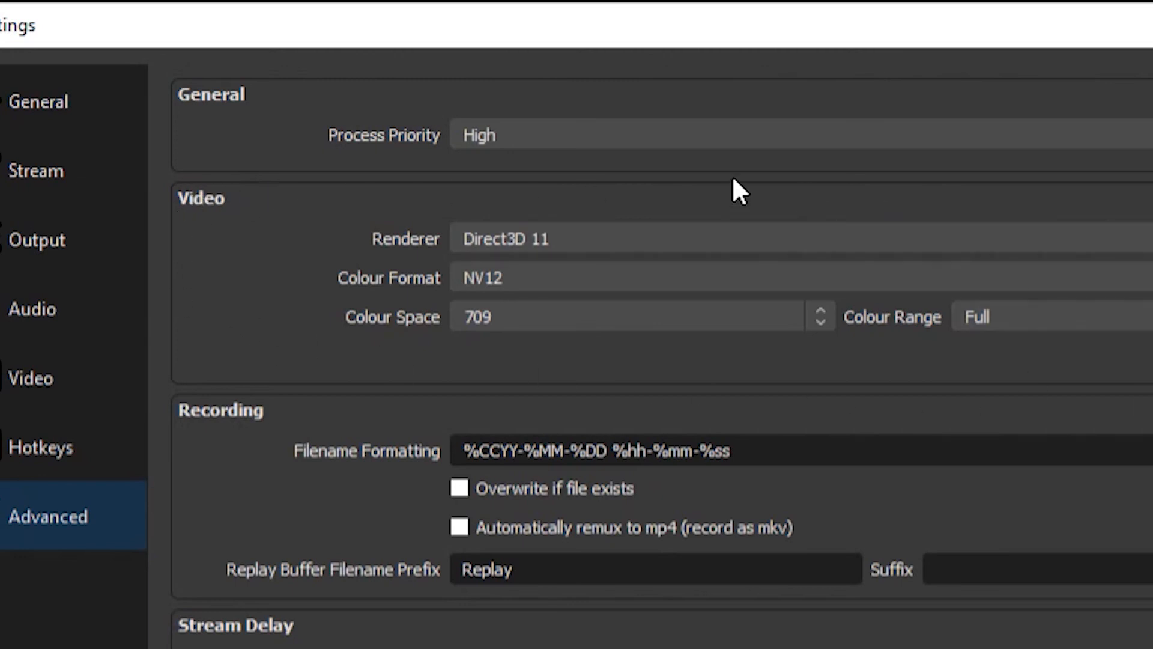
{"action": "mouse_move", "coordinate": [500, 360]}
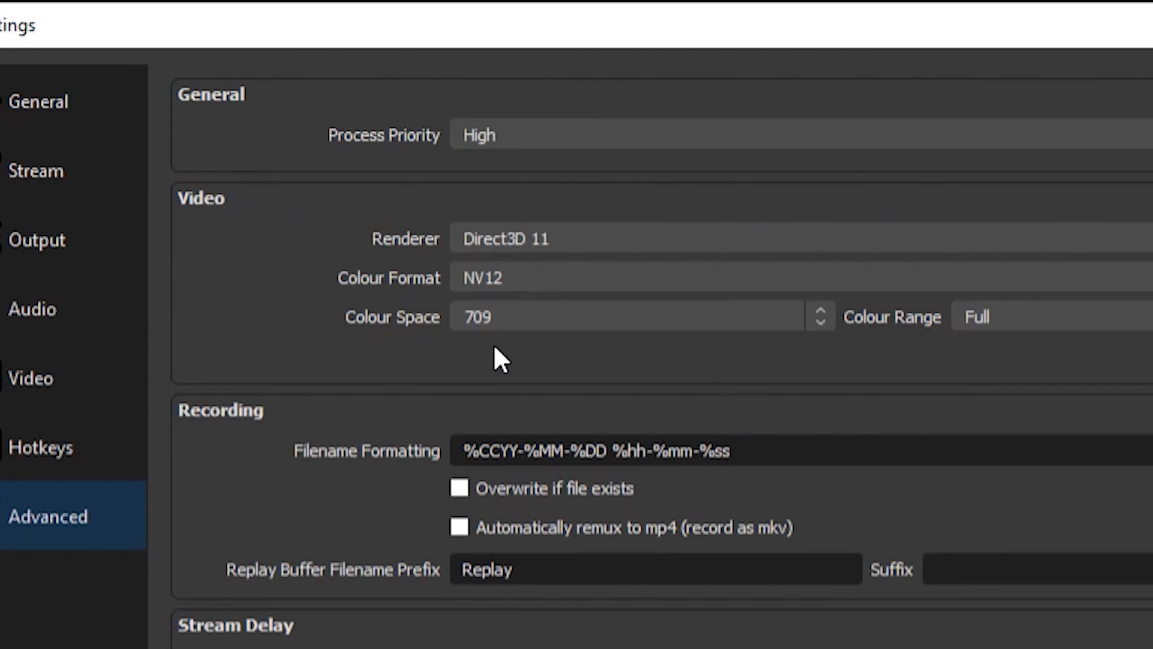